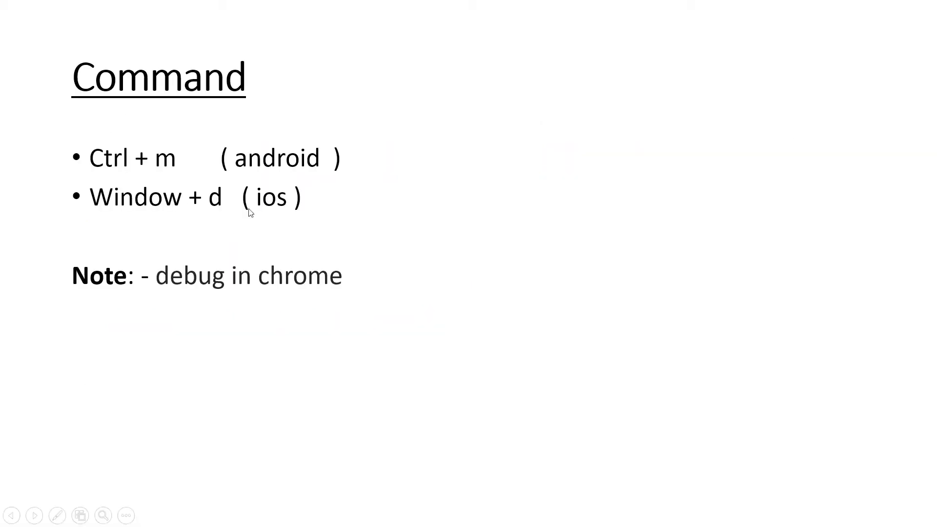
mouse_move(350, 181)
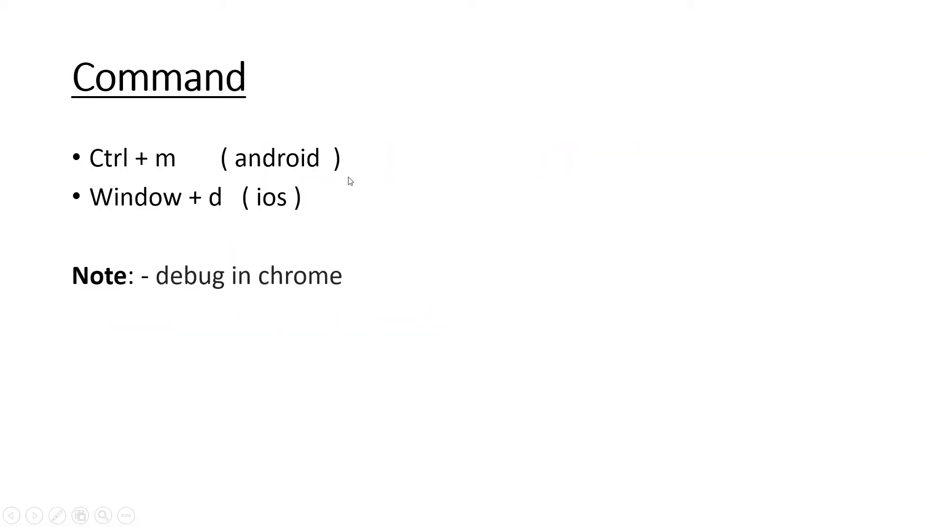
mouse_move(169, 178)
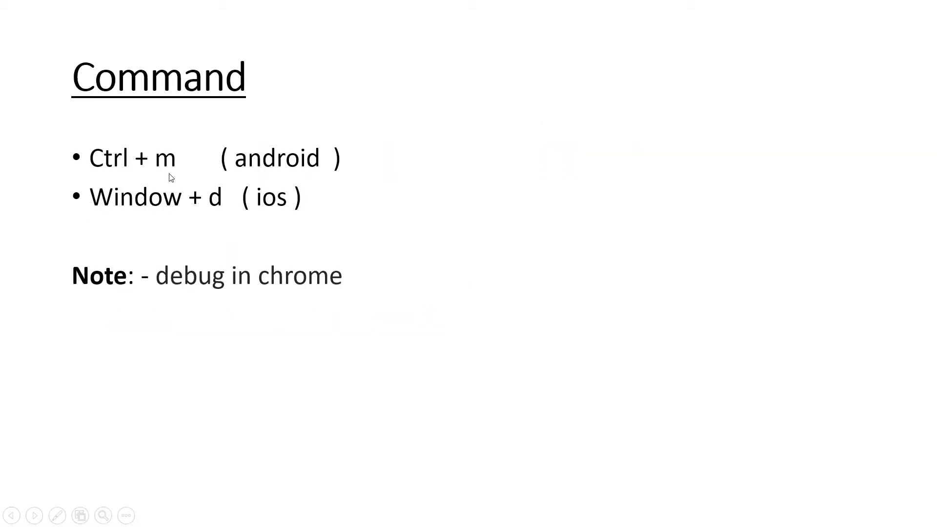
mouse_move(261, 224)
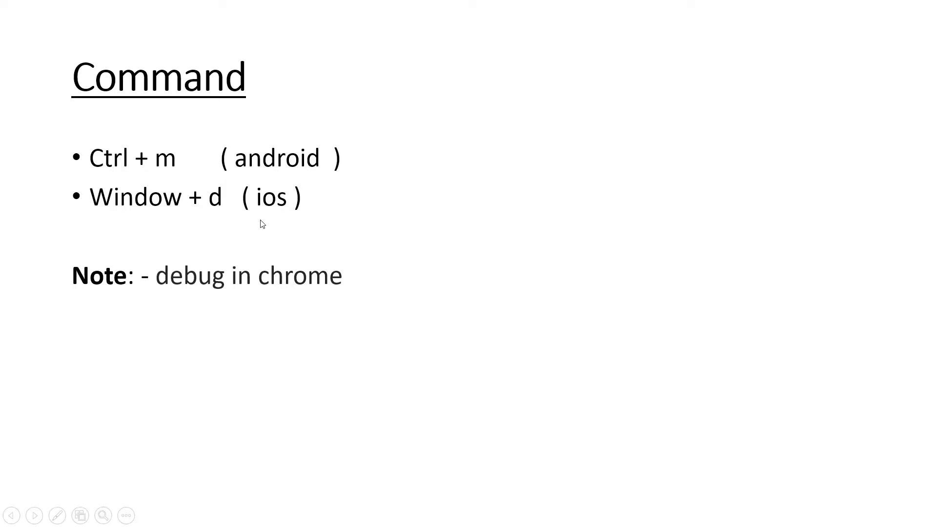
mouse_move(262, 227)
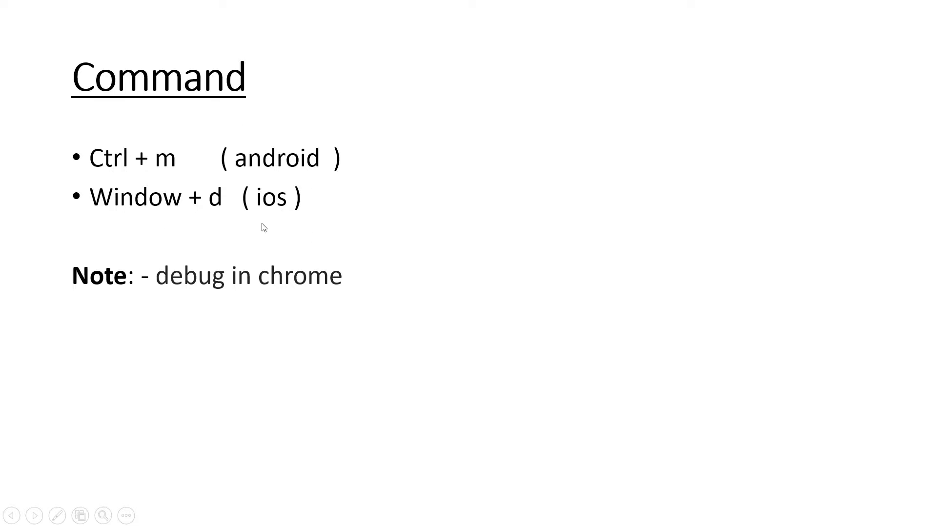
mouse_move(200, 372)
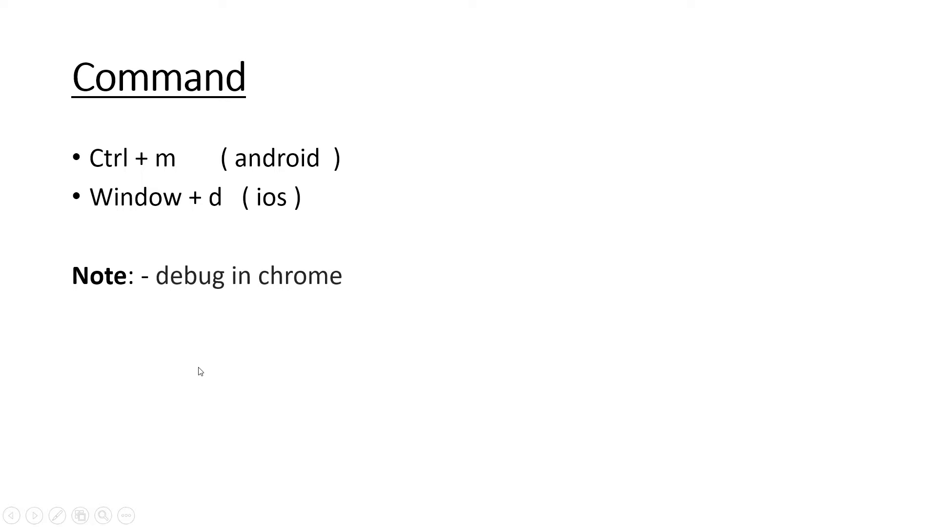
mouse_move(200, 232)
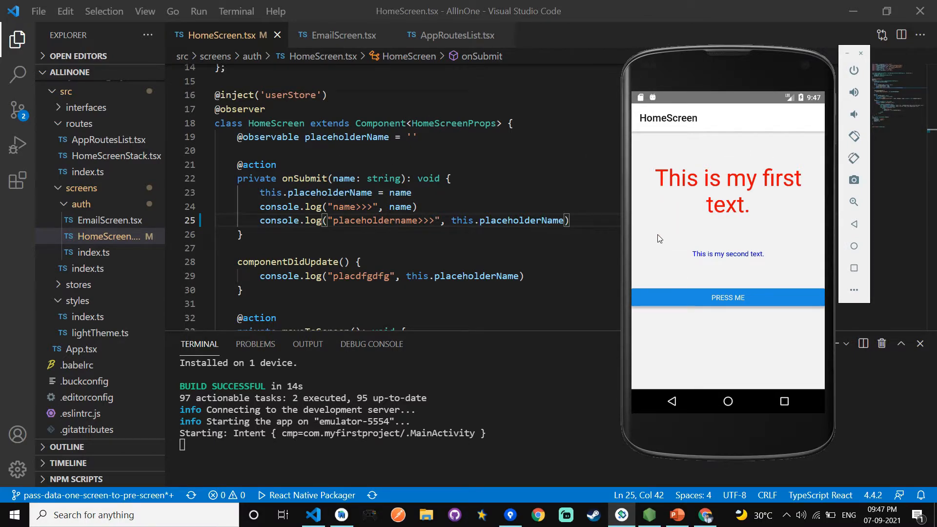
mouse_move(720, 236)
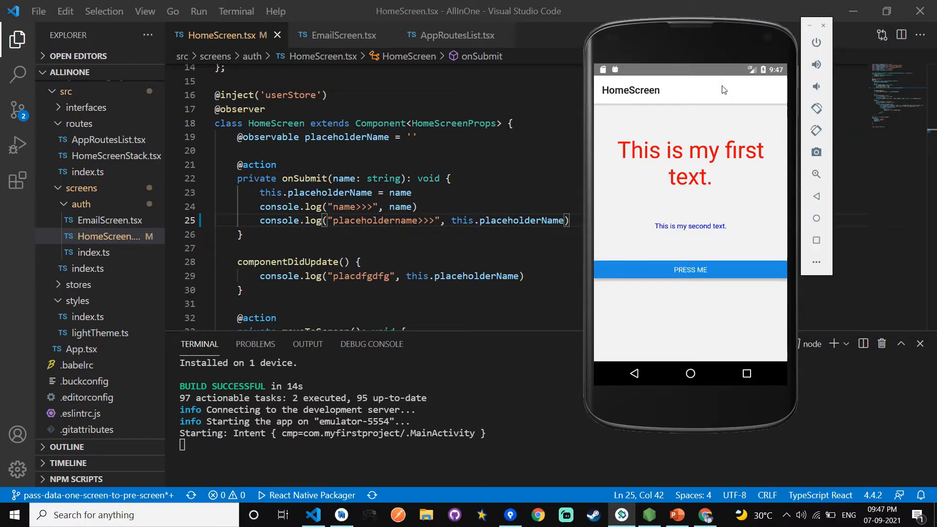
mouse_move(703, 174)
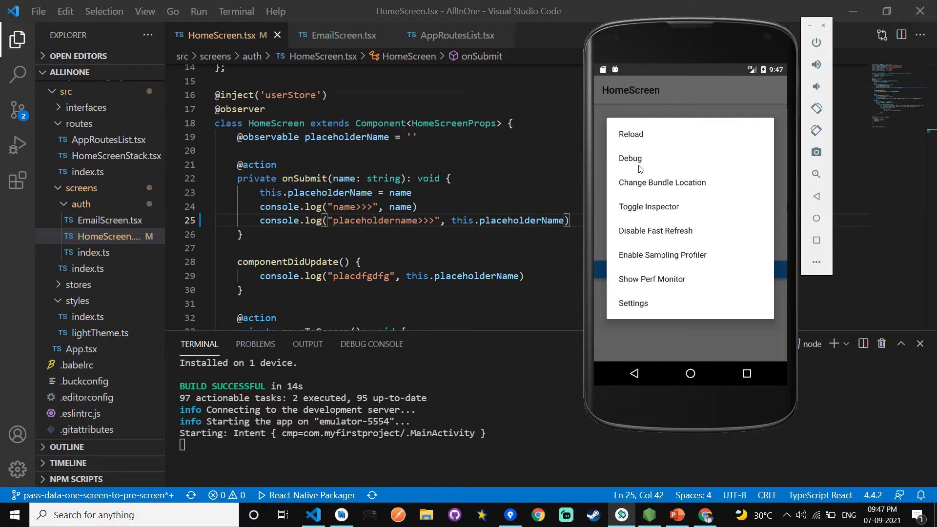
mouse_move(648, 161)
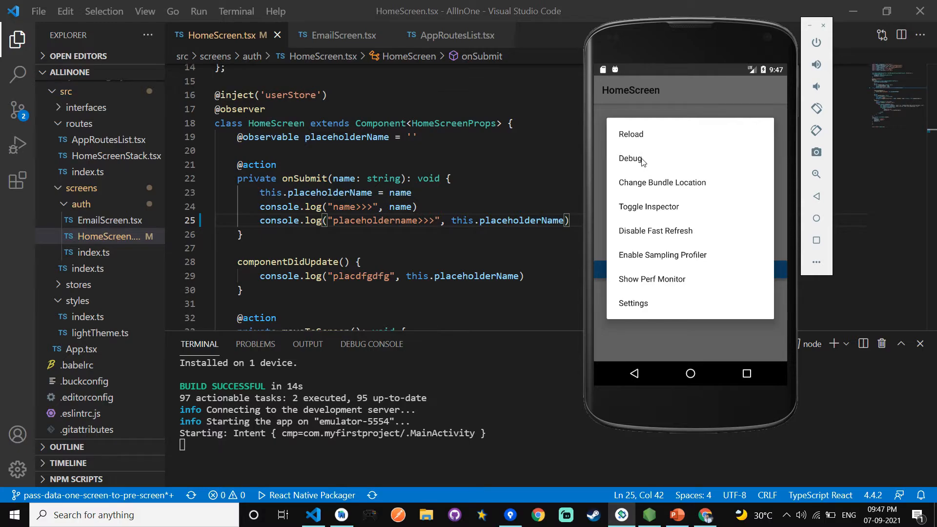
- Choose Debug in the React Native developer menu to debug the app in Chrome
click(631, 158)
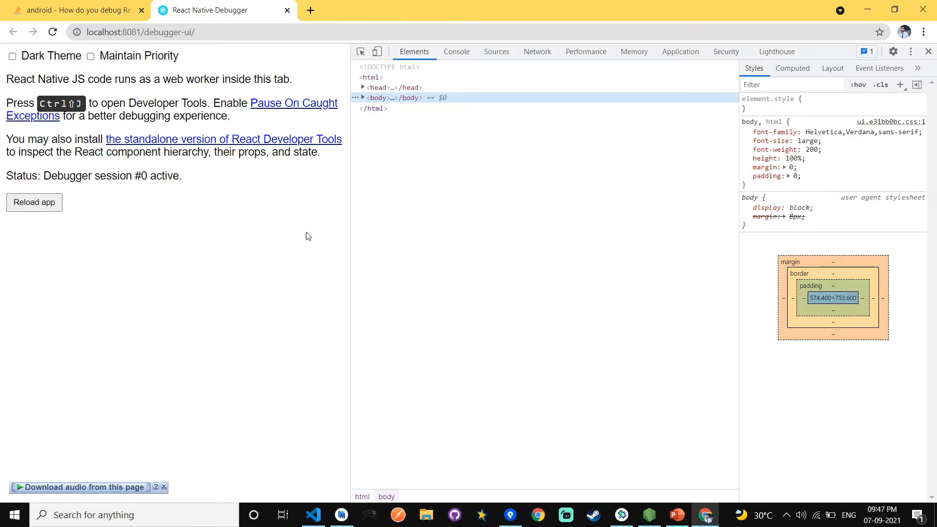
- Switch to the Chrome tab at localhost:8081/debugger-ui with DevTools open
click(457, 52)
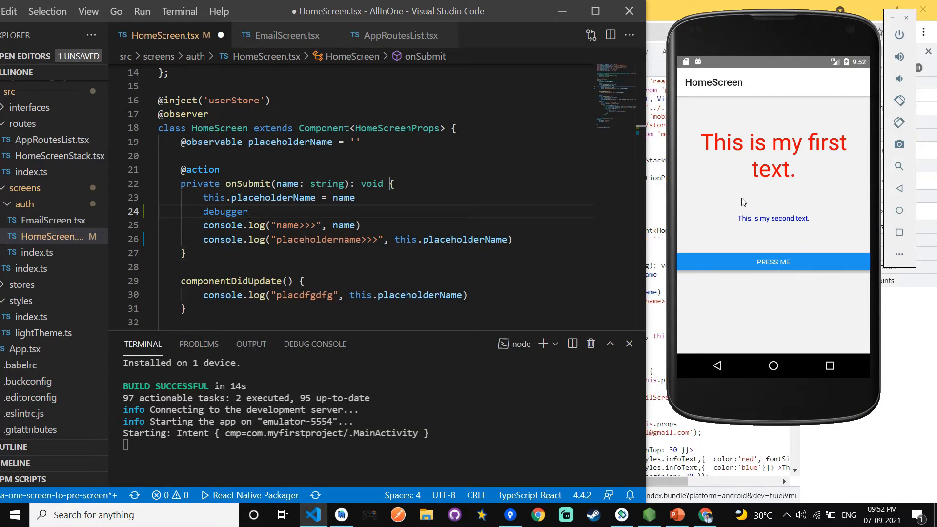
mouse_move(765, 262)
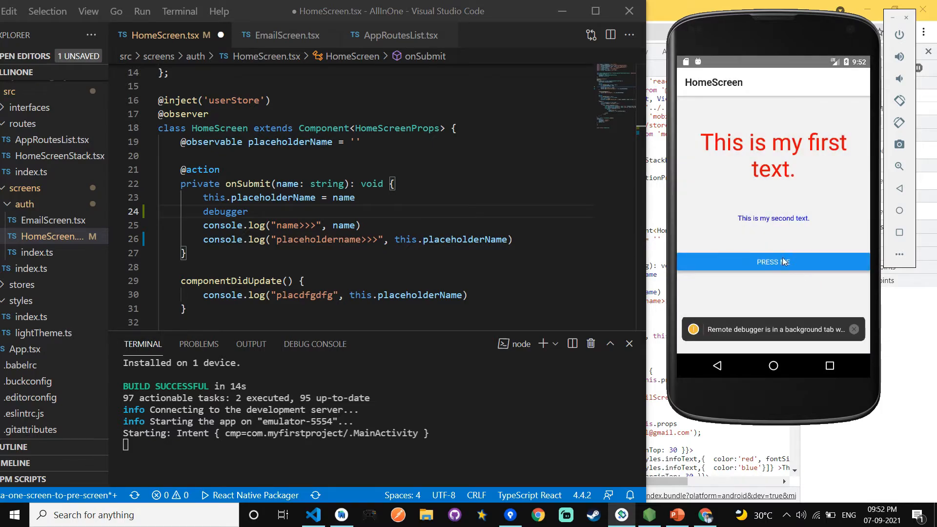
- Go to the email screen, enter the name 'rohit', and submit it to hit the debugger
click(773, 262)
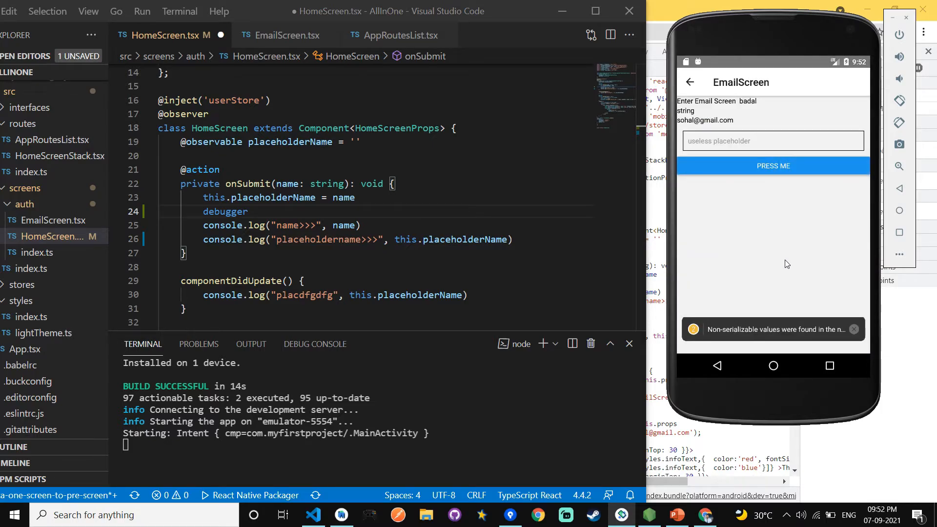
click(744, 141)
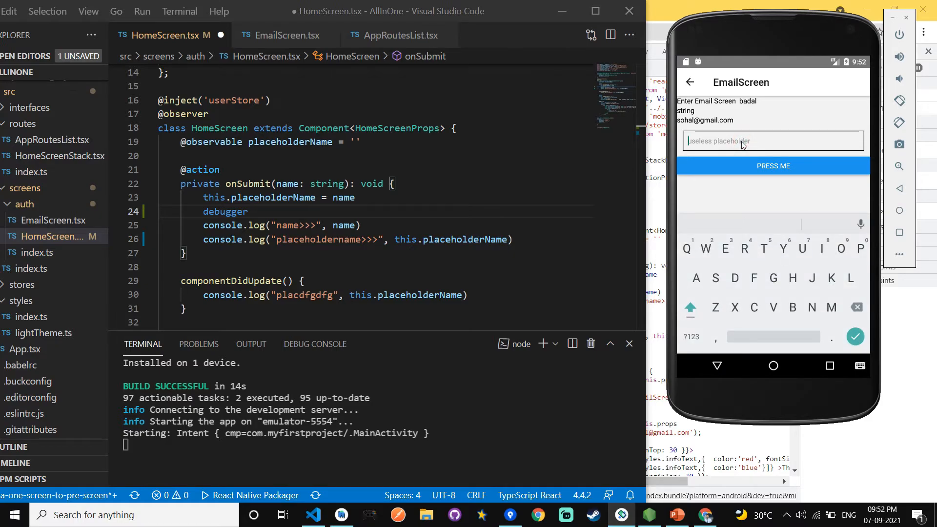
text(rohit)
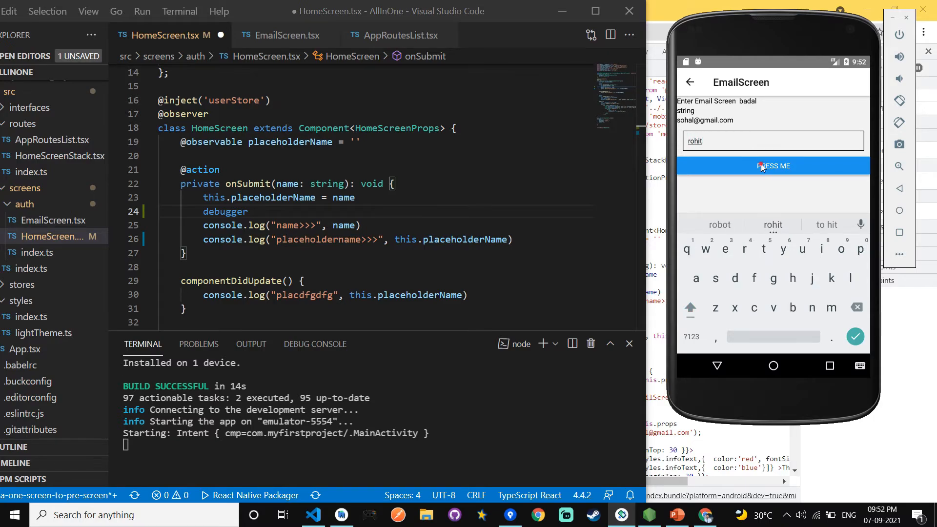
click(772, 166)
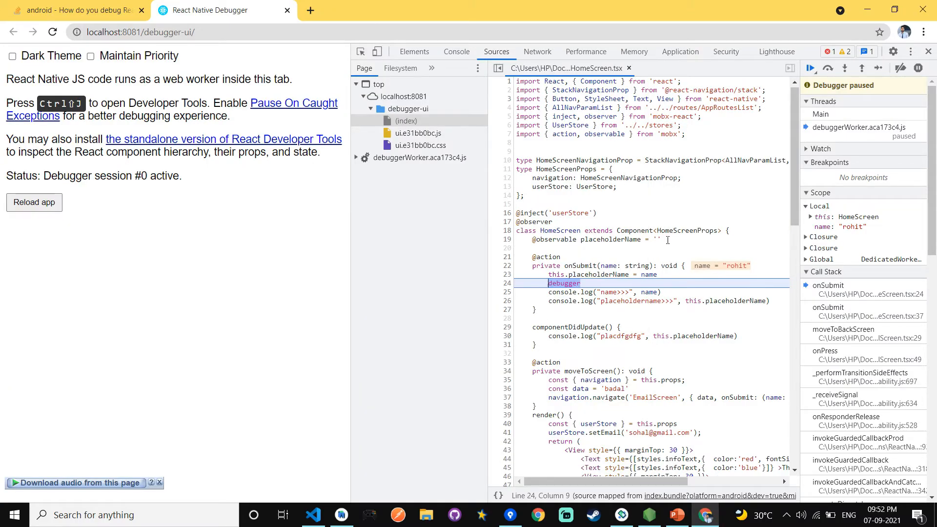
mouse_move(632, 275)
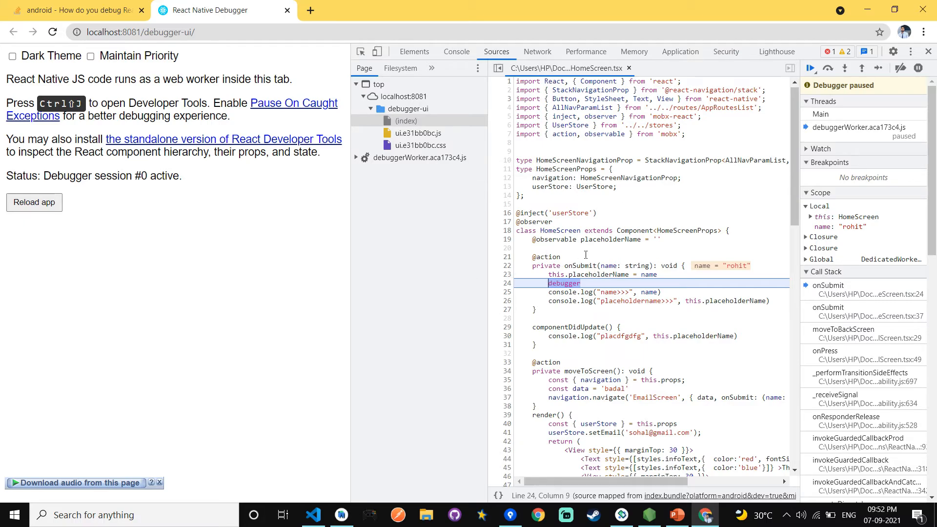
mouse_move(608, 274)
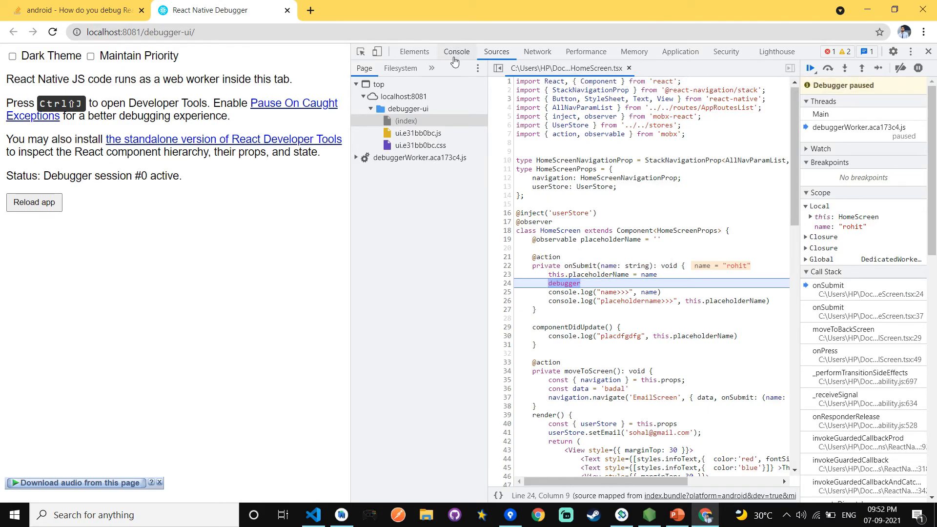
- Inspect the paused debugger line in DevTools, with name 'rohit' in the Scope pane
click(457, 51)
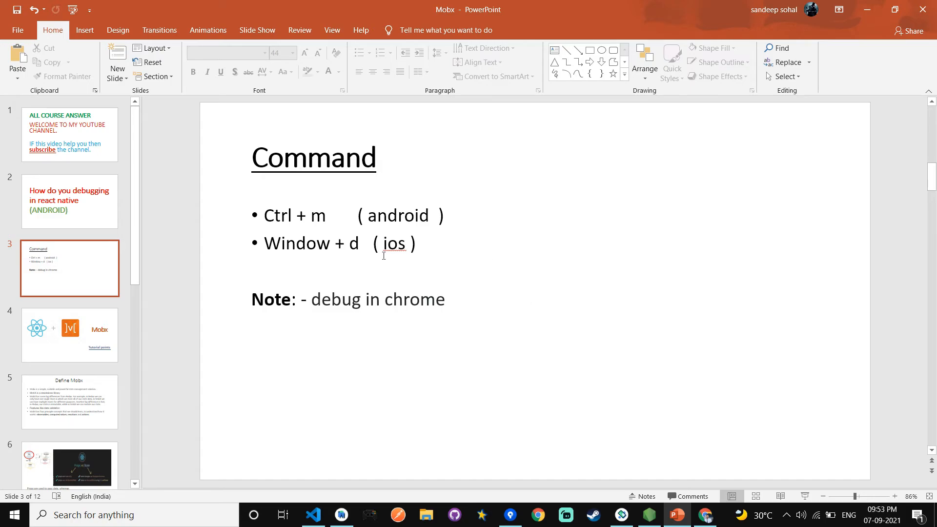
mouse_move(372, 300)
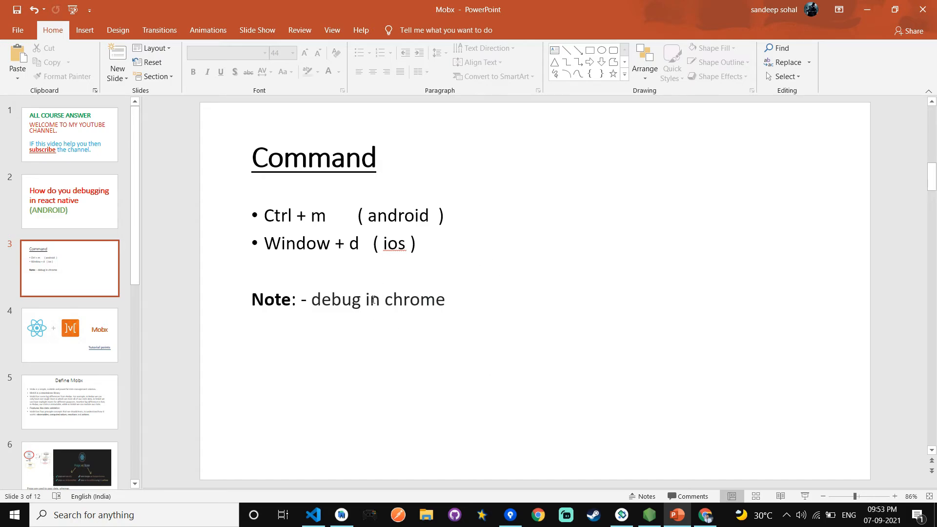